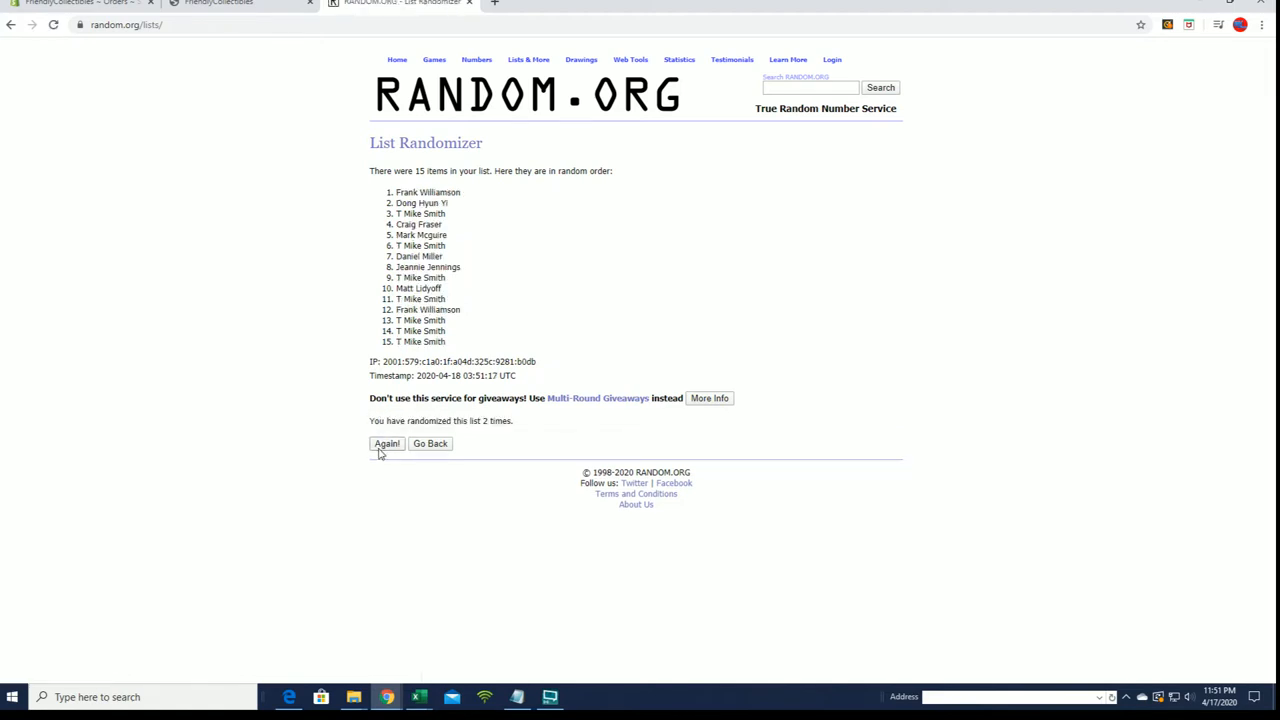
Step: Reshuffle the 15 participant names three more times, reaching seven randomizations
{"action": "left_click", "coordinate": [386, 443]}
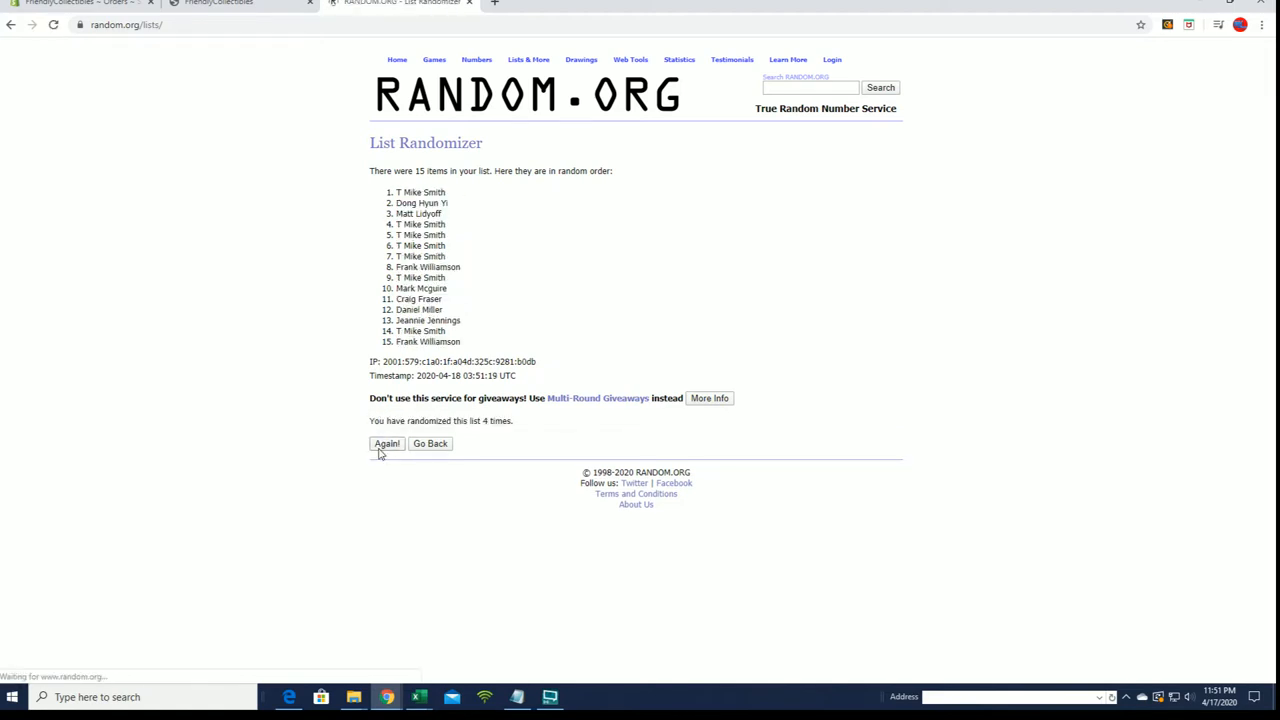
{"action": "left_click", "coordinate": [386, 443]}
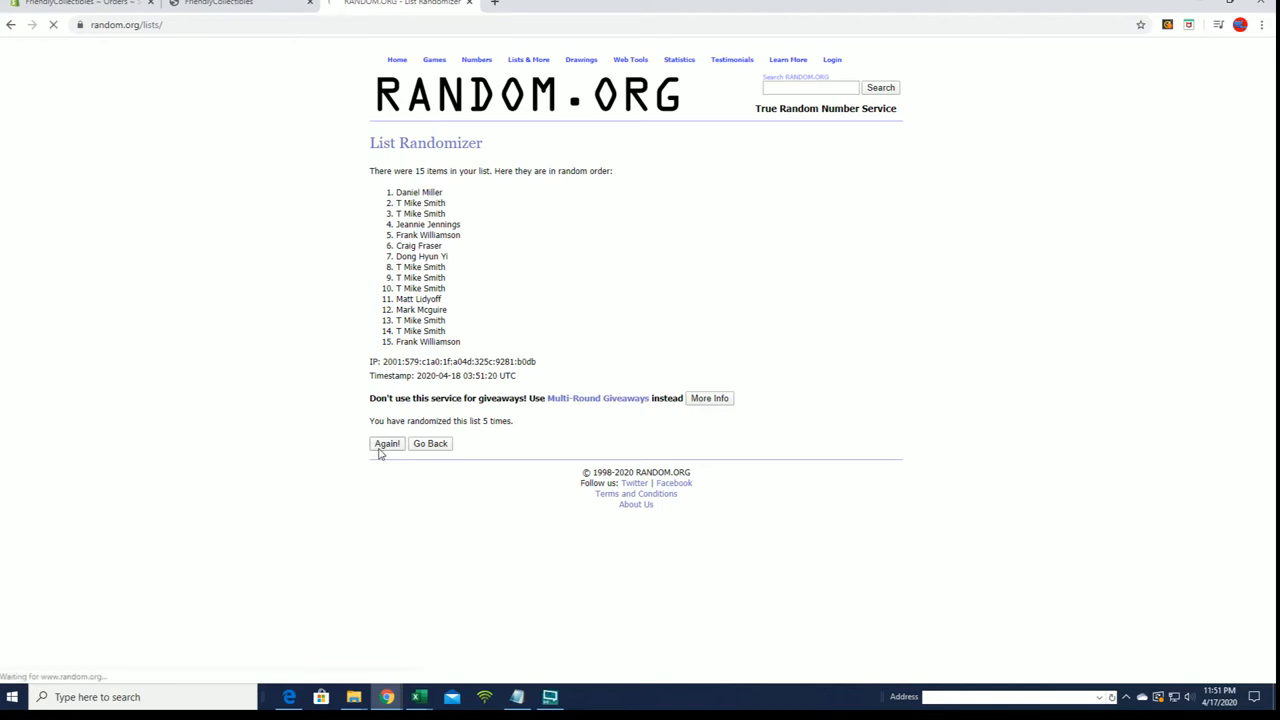
{"action": "left_click", "coordinate": [386, 443]}
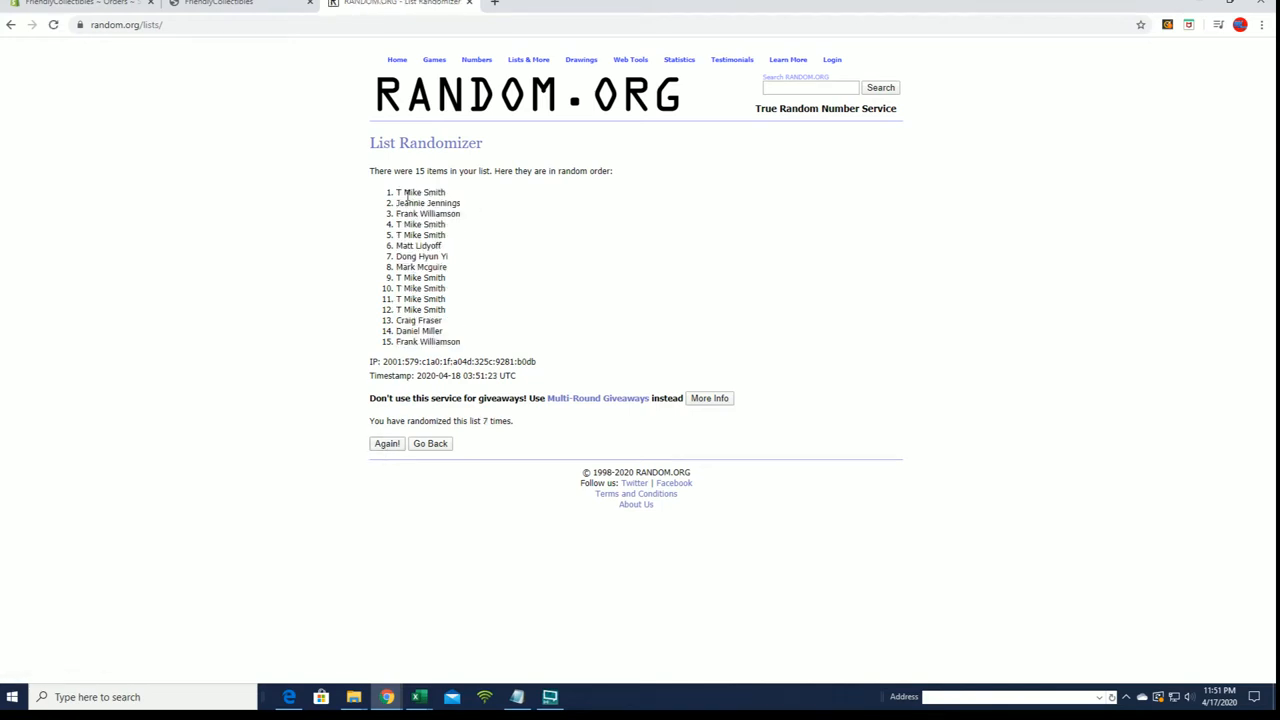
Step: Drag-select list entries 1 through 5 to mark the five winners
{"action": "left_click_drag", "start_coordinate": [396, 192], "coordinate": [460, 203]}
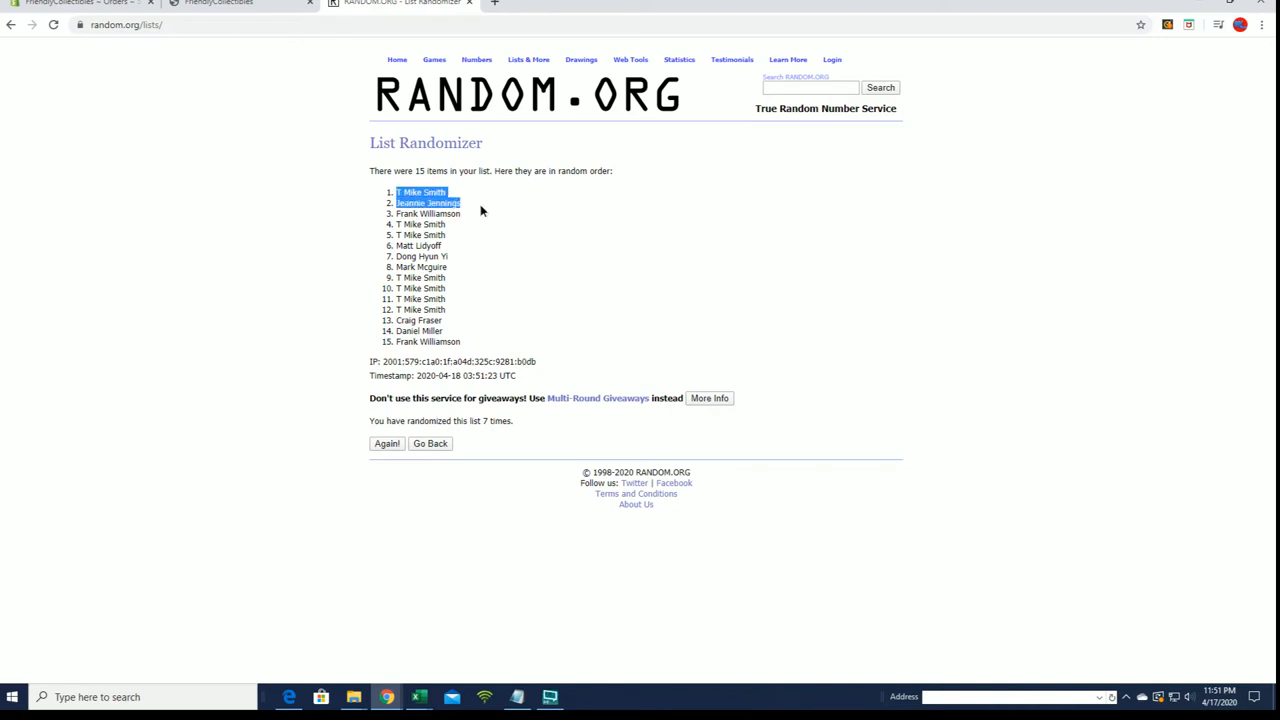
{"action": "left_click_drag", "start_coordinate": [460, 203], "coordinate": [460, 213]}
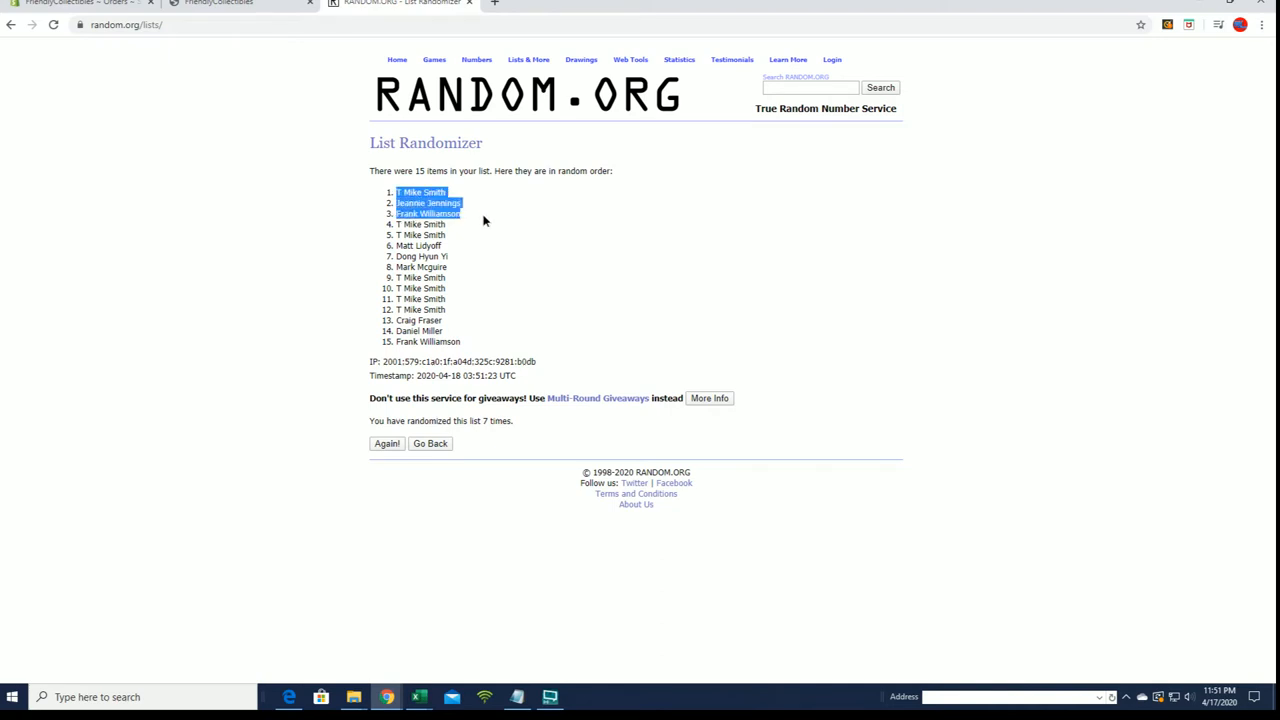
{"action": "left_click_drag", "start_coordinate": [430, 203], "coordinate": [430, 235]}
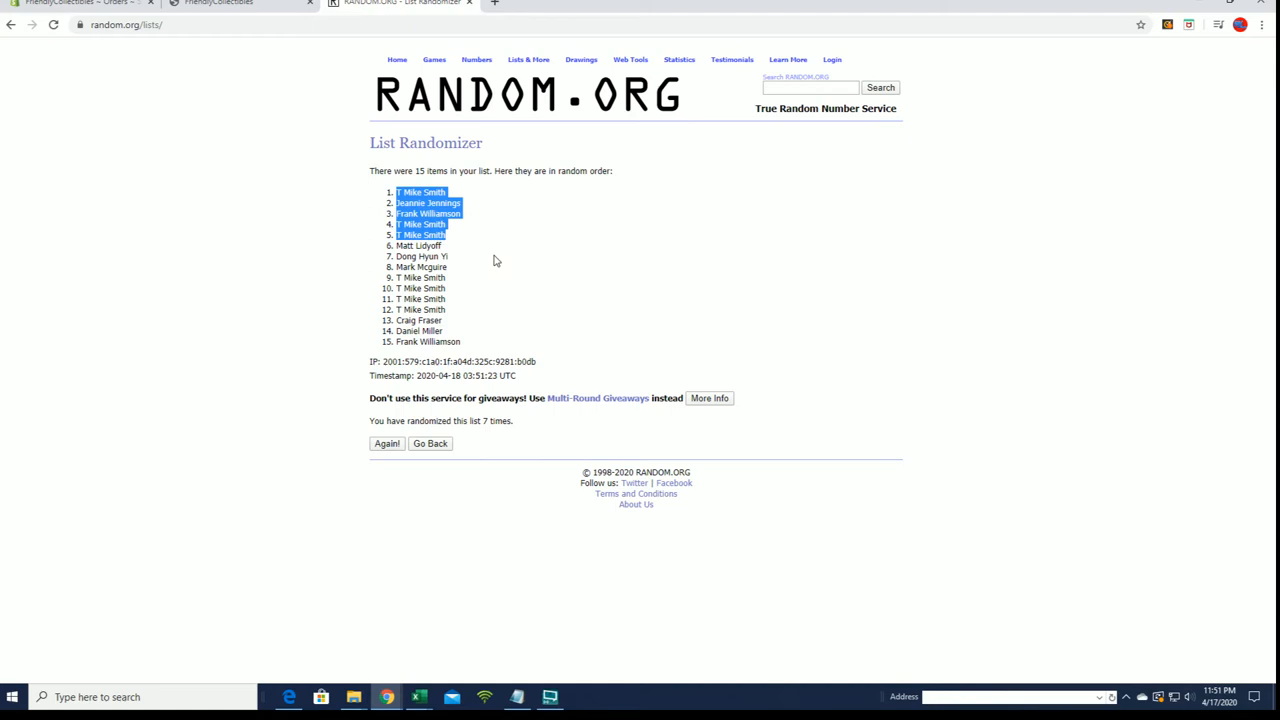